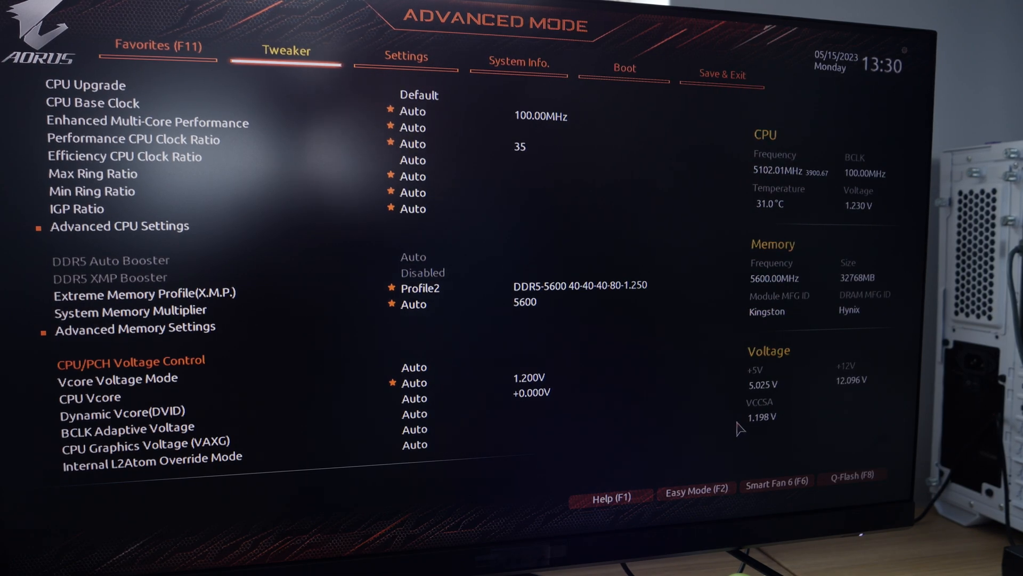
# In Smart Fan 6, set the SYS_FAN4 header's control mode from Auto to PWM.
pyautogui.click(778, 485)
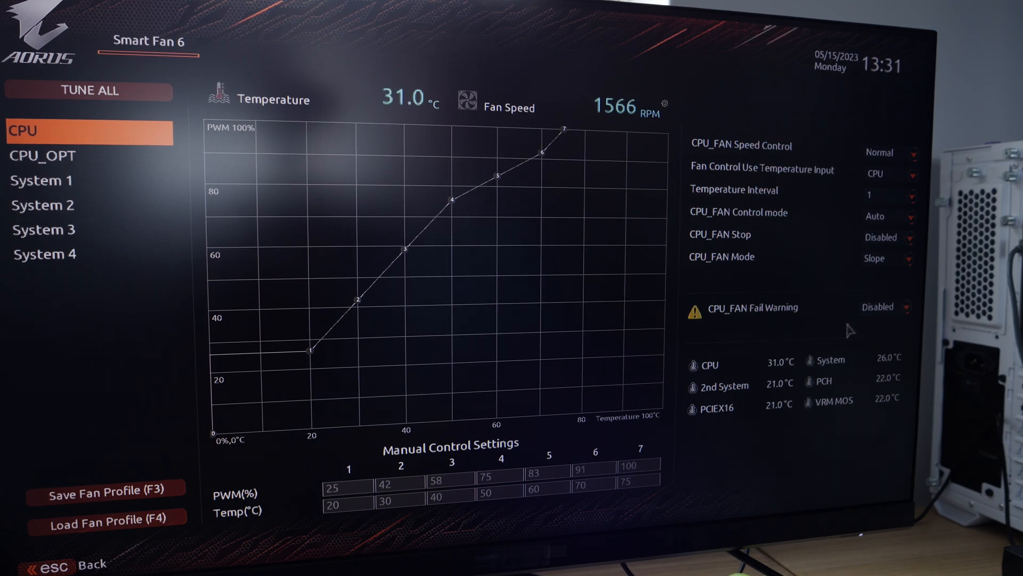
pyautogui.click(43, 180)
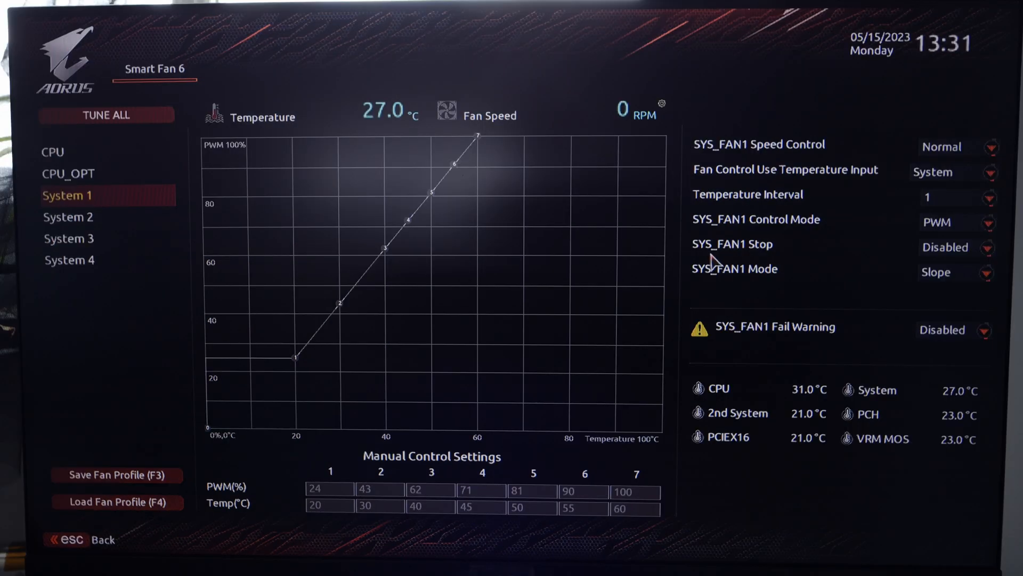
pyautogui.moveTo(845, 251)
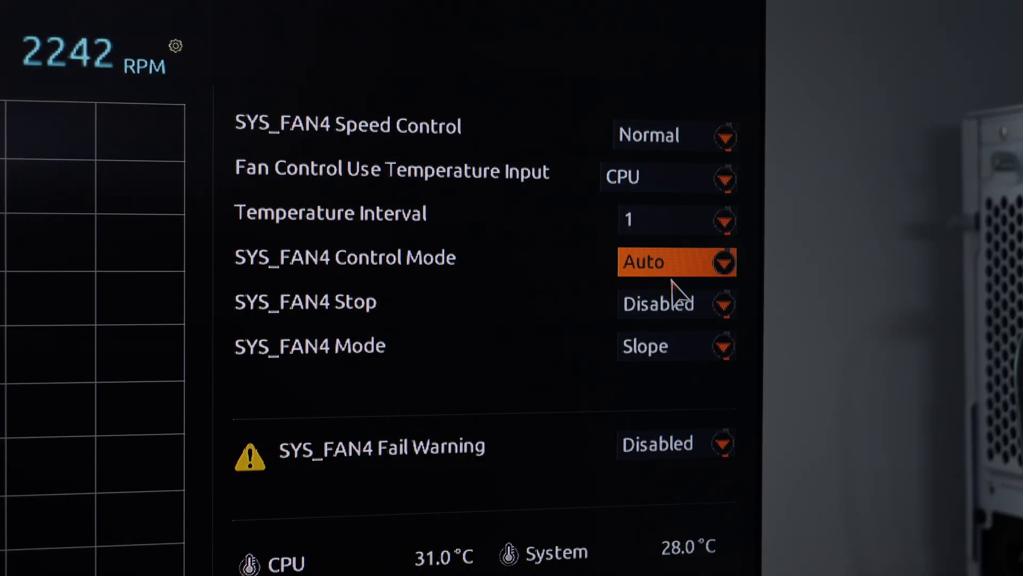
pyautogui.click(677, 262)
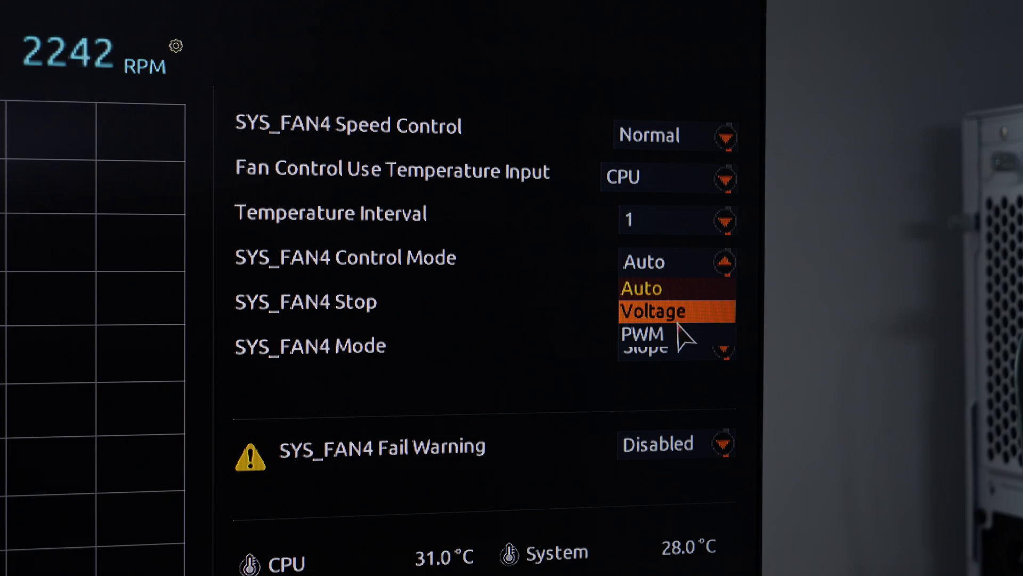
pyautogui.moveTo(672, 334)
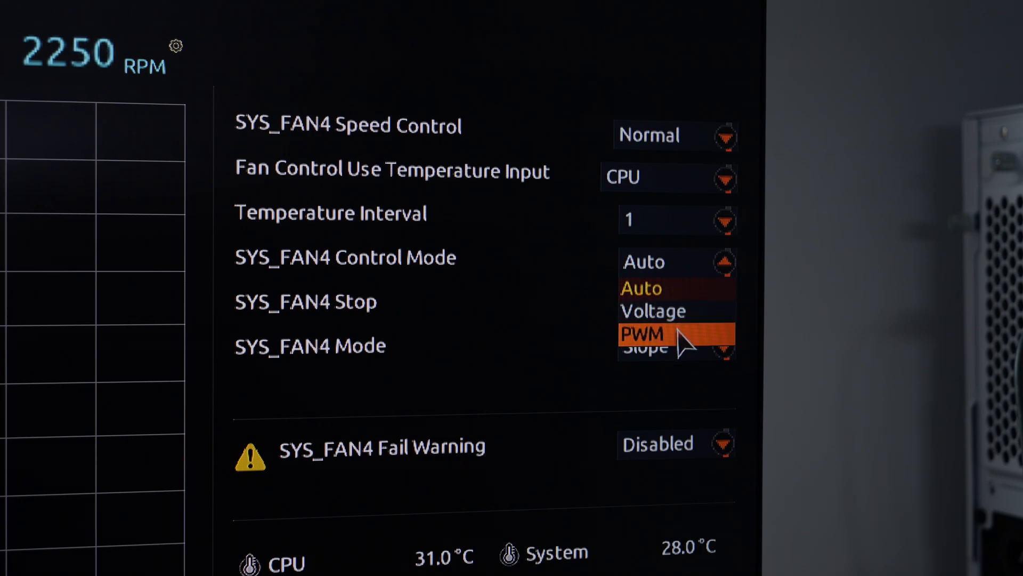
pyautogui.click(642, 334)
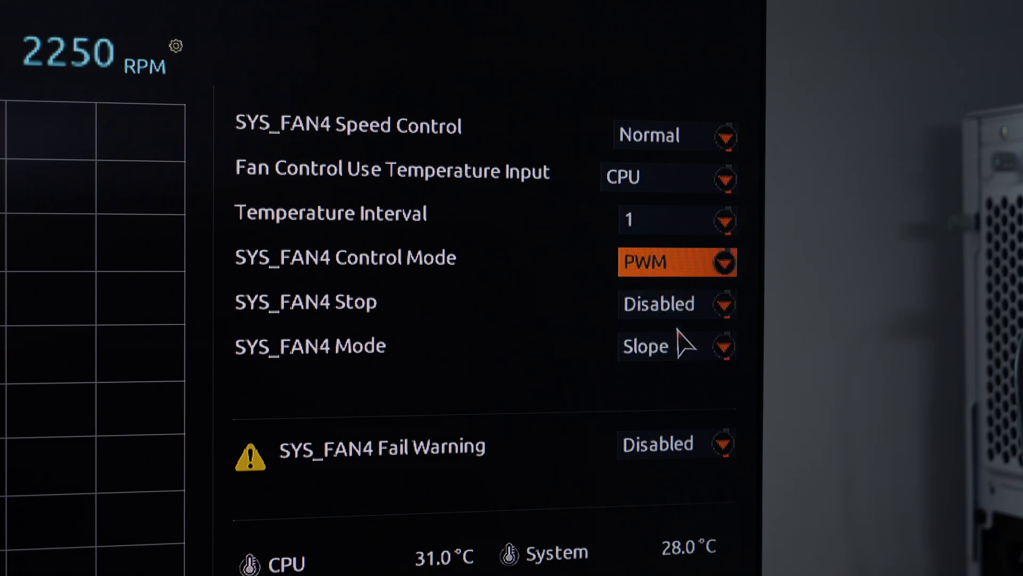
pyautogui.moveTo(595, 430)
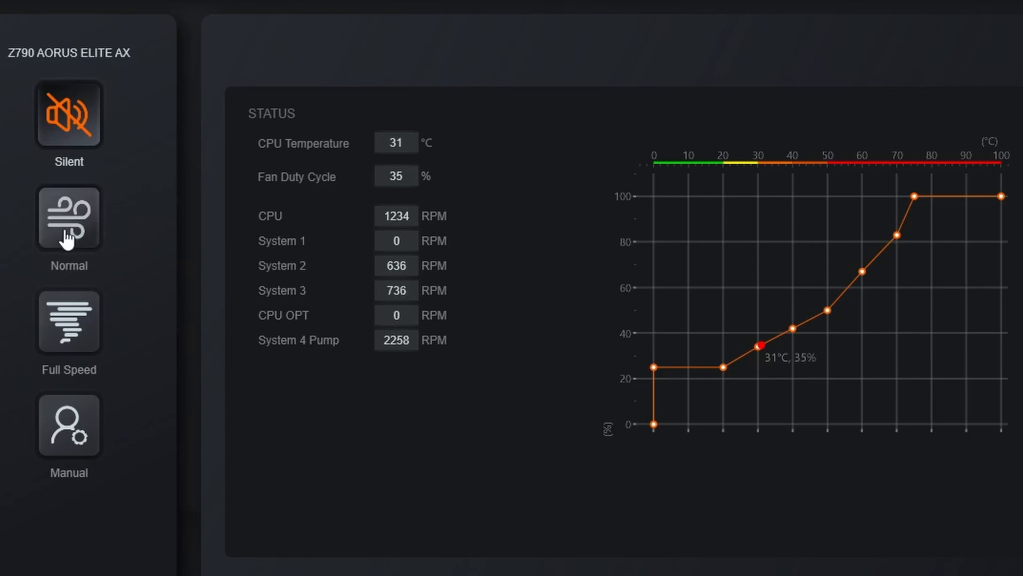
# Change the fan preset from Silent to Normal, then to Full Speed for 100% duty.
pyautogui.click(67, 217)
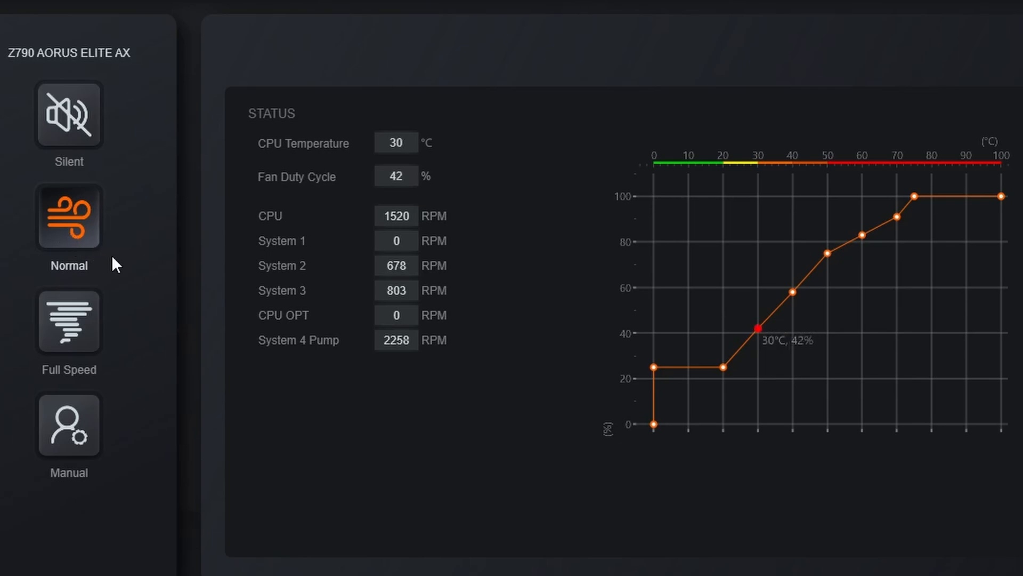
pyautogui.moveTo(436, 295)
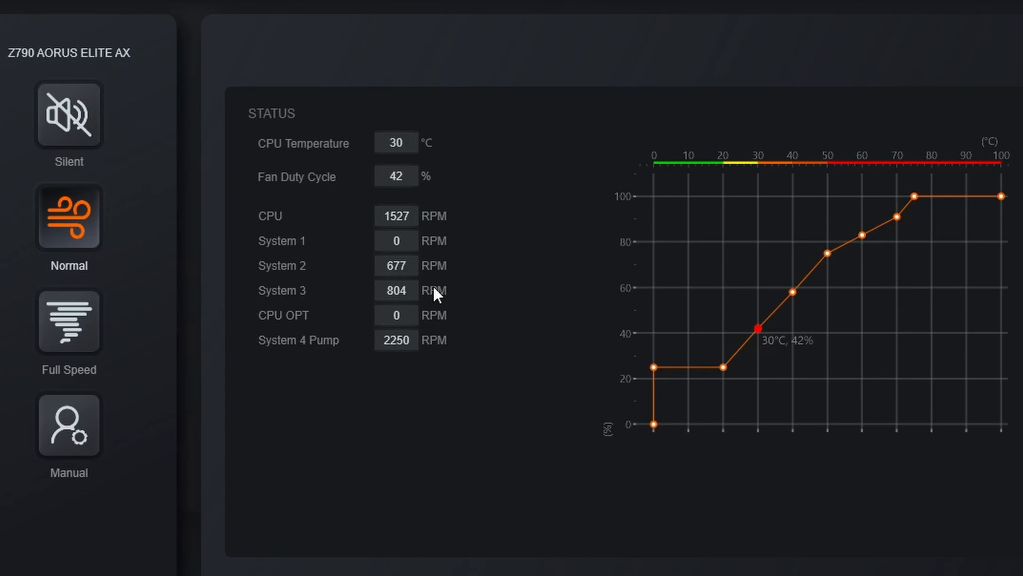
pyautogui.moveTo(142, 338)
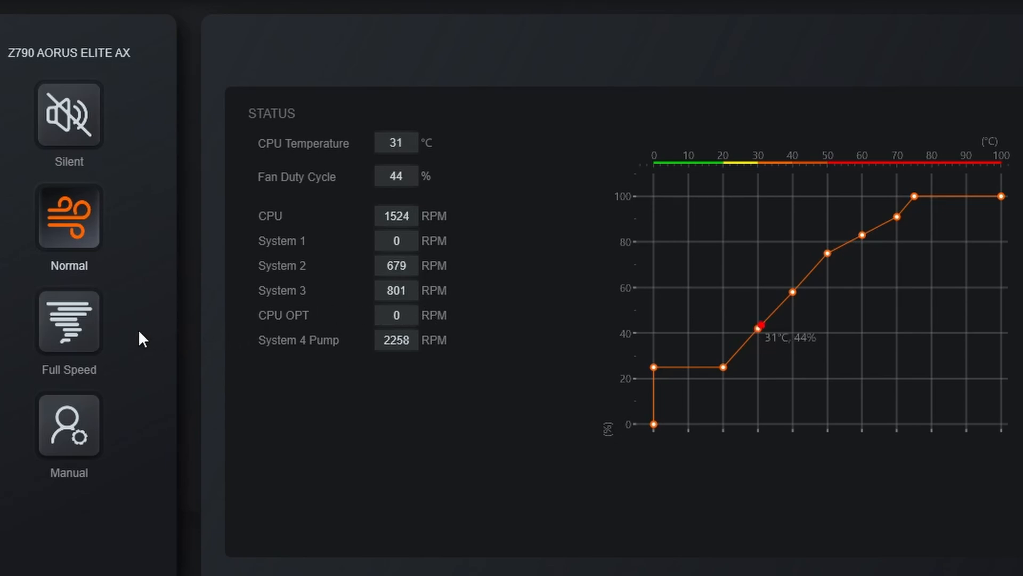
pyautogui.click(67, 320)
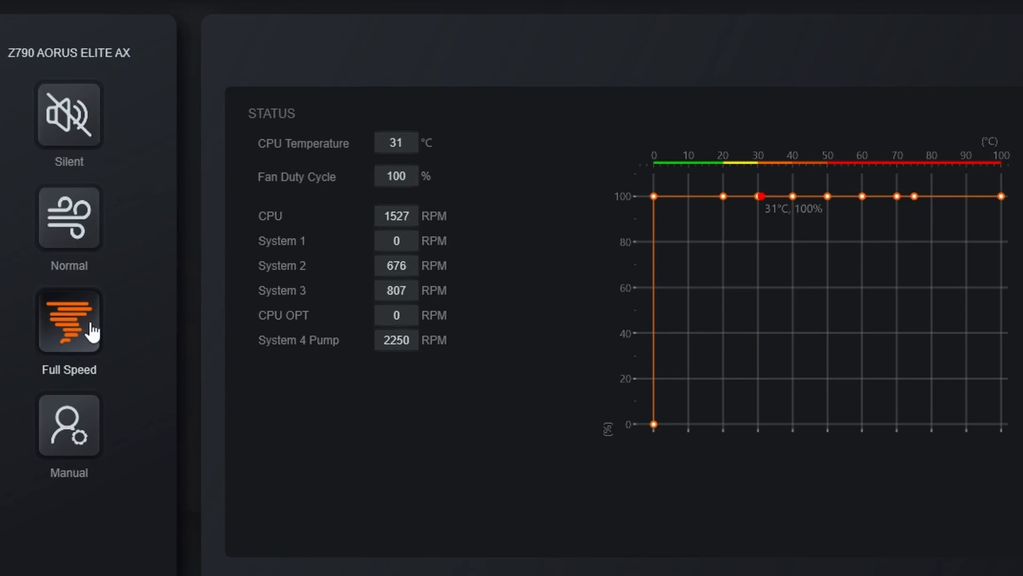